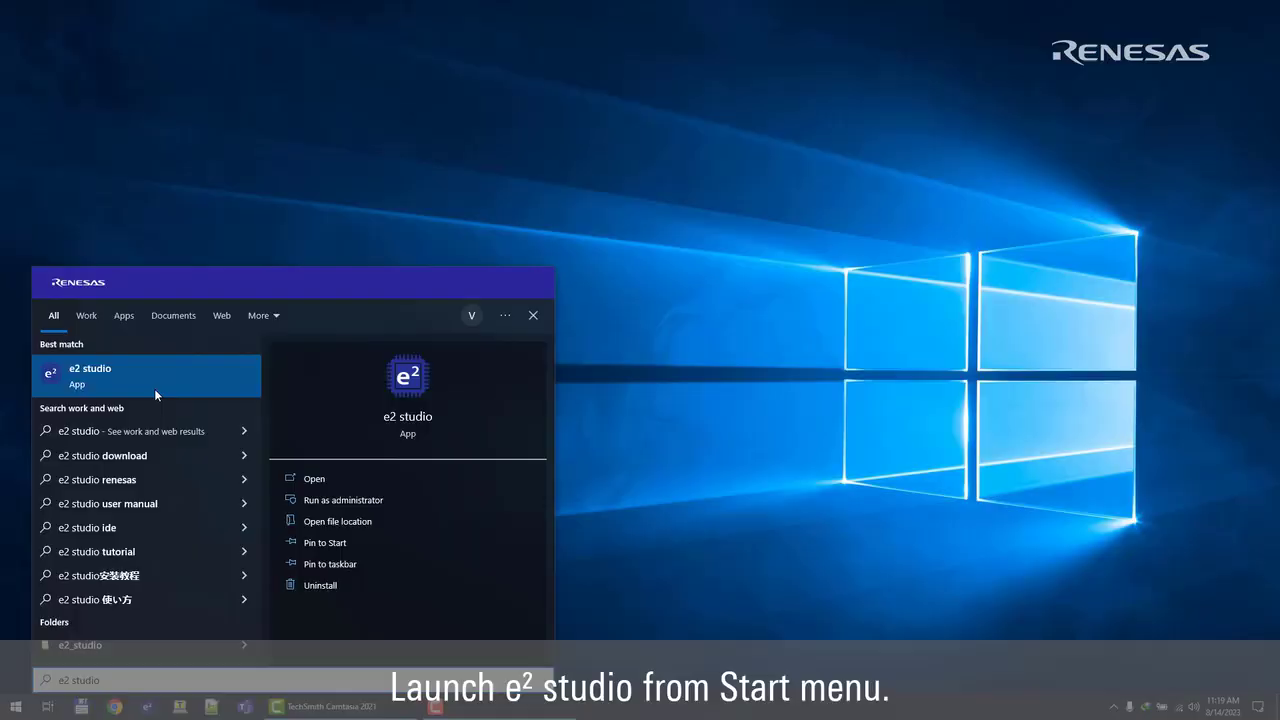
Launch e² studio from the Start menu search results
click(90, 376)
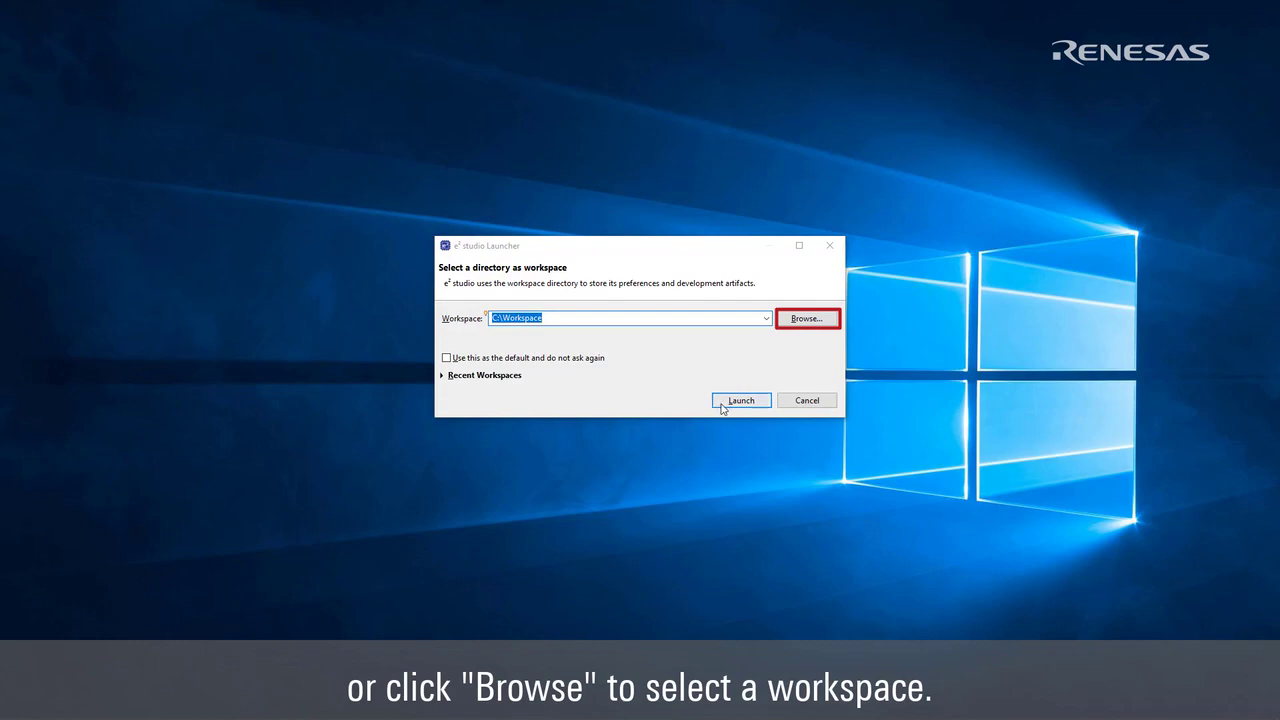
Accept the workspace and start the New C/C++ Project wizard from File > New
click(740, 400)
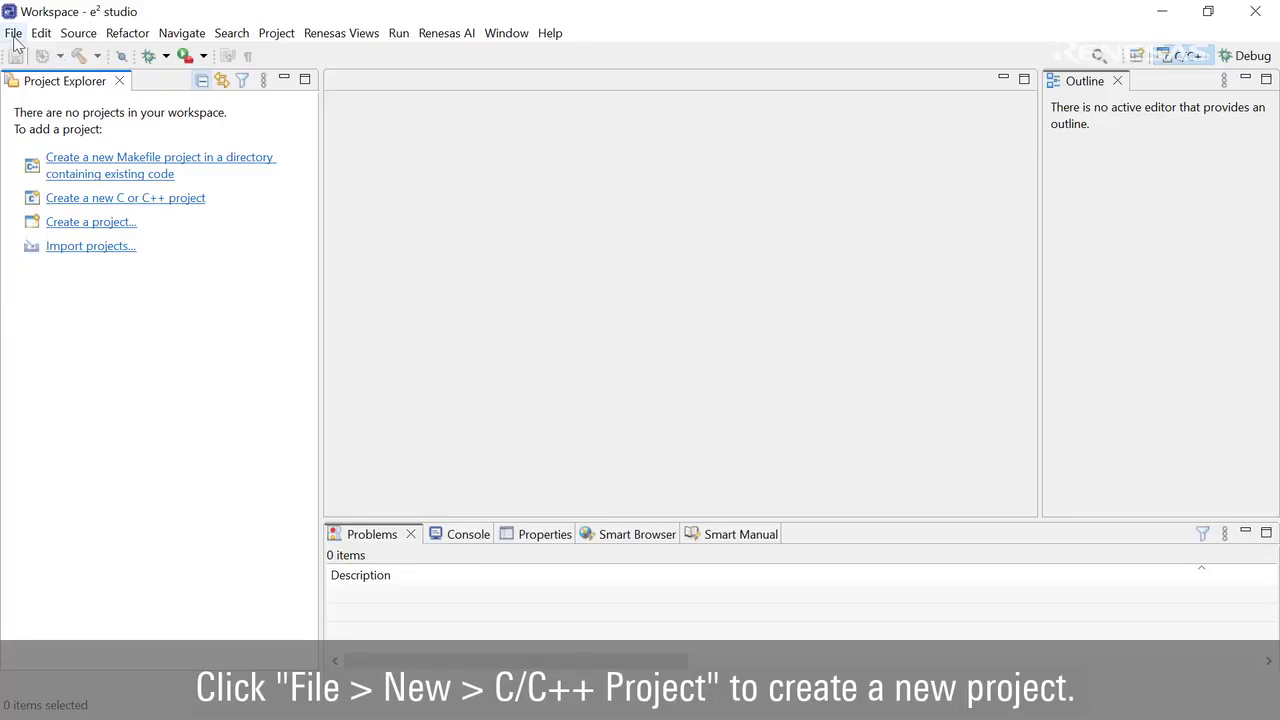
click(14, 32)
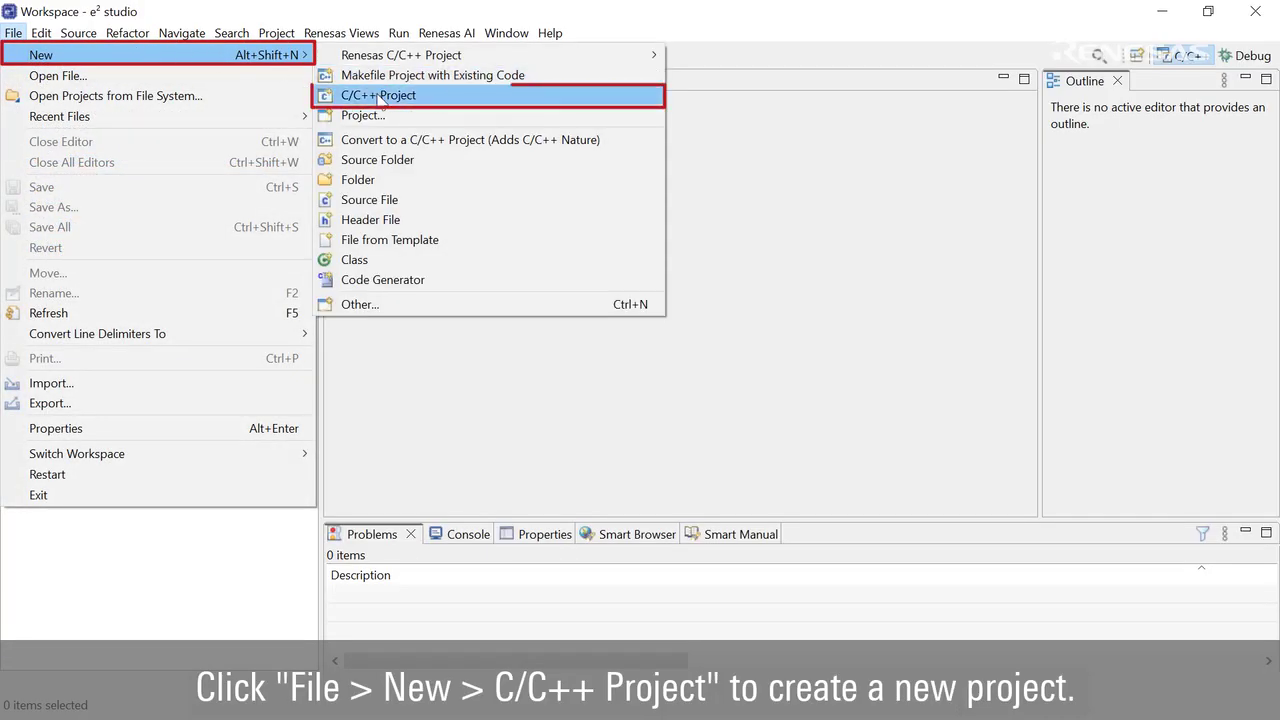
click(378, 96)
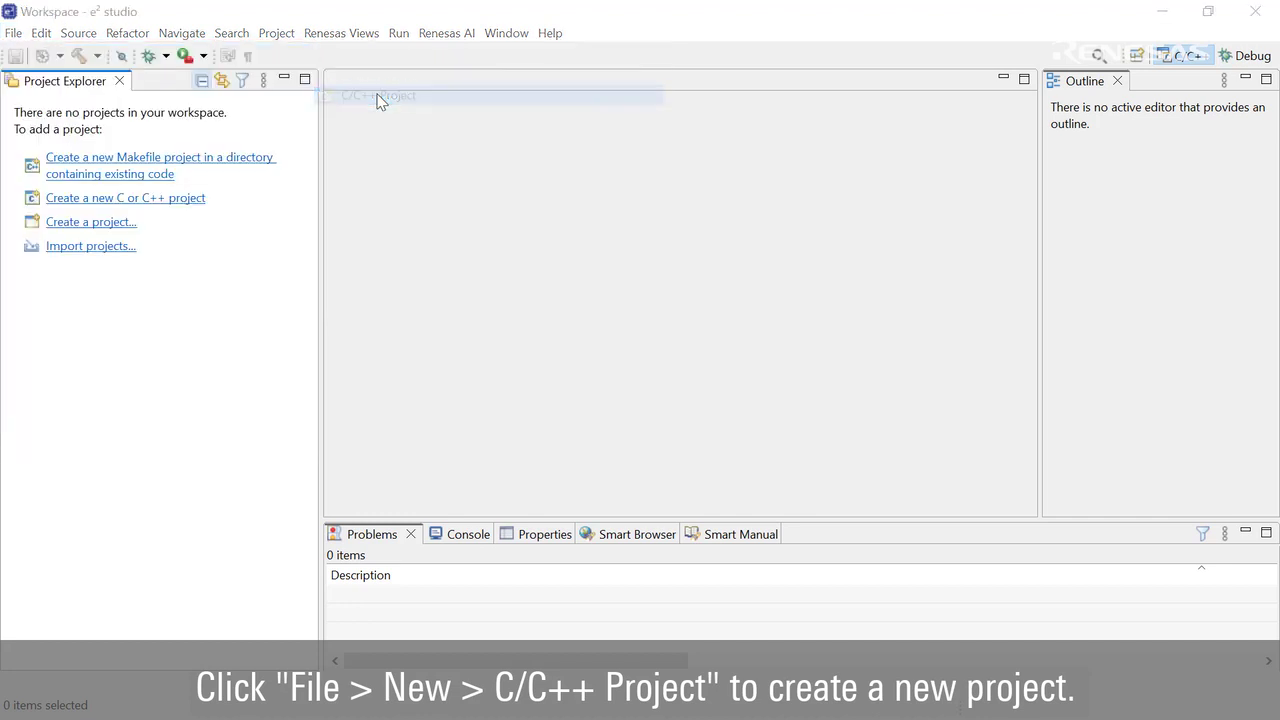
click(124, 198)
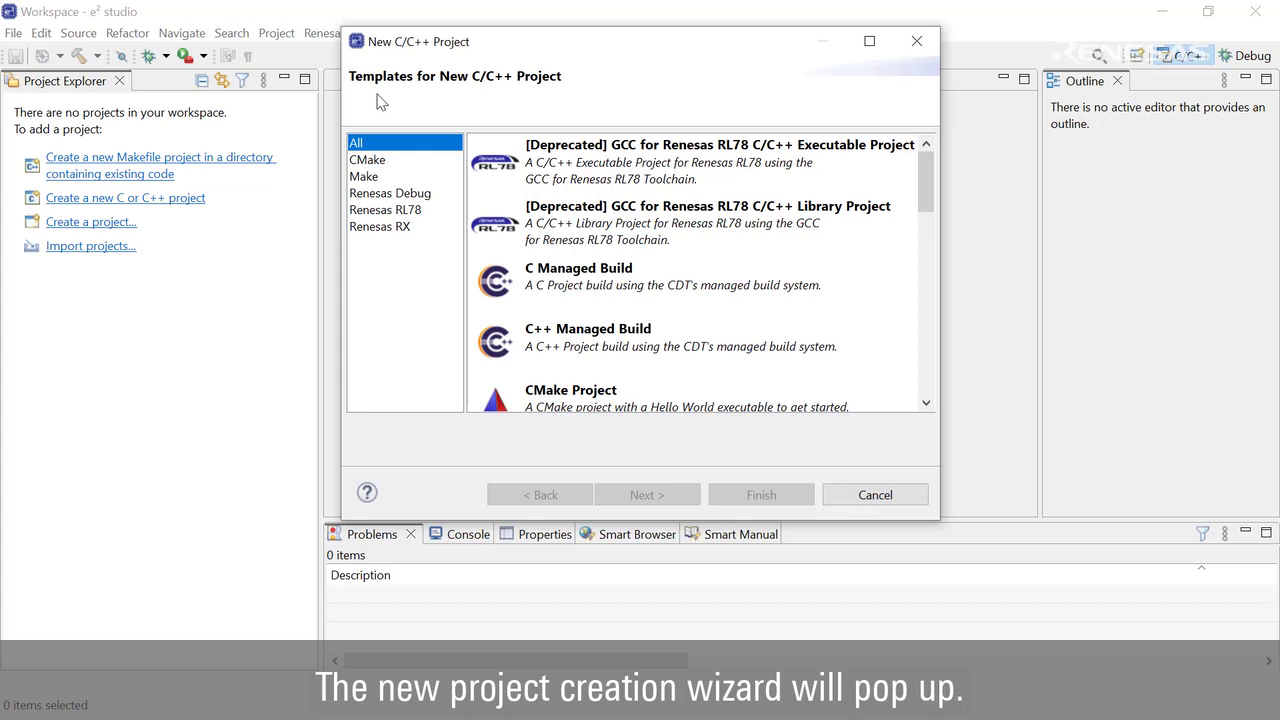
Create a Renesas CC-RL C/C++ Executable Project named CCRL_prj and continue to device settings
click(384, 210)
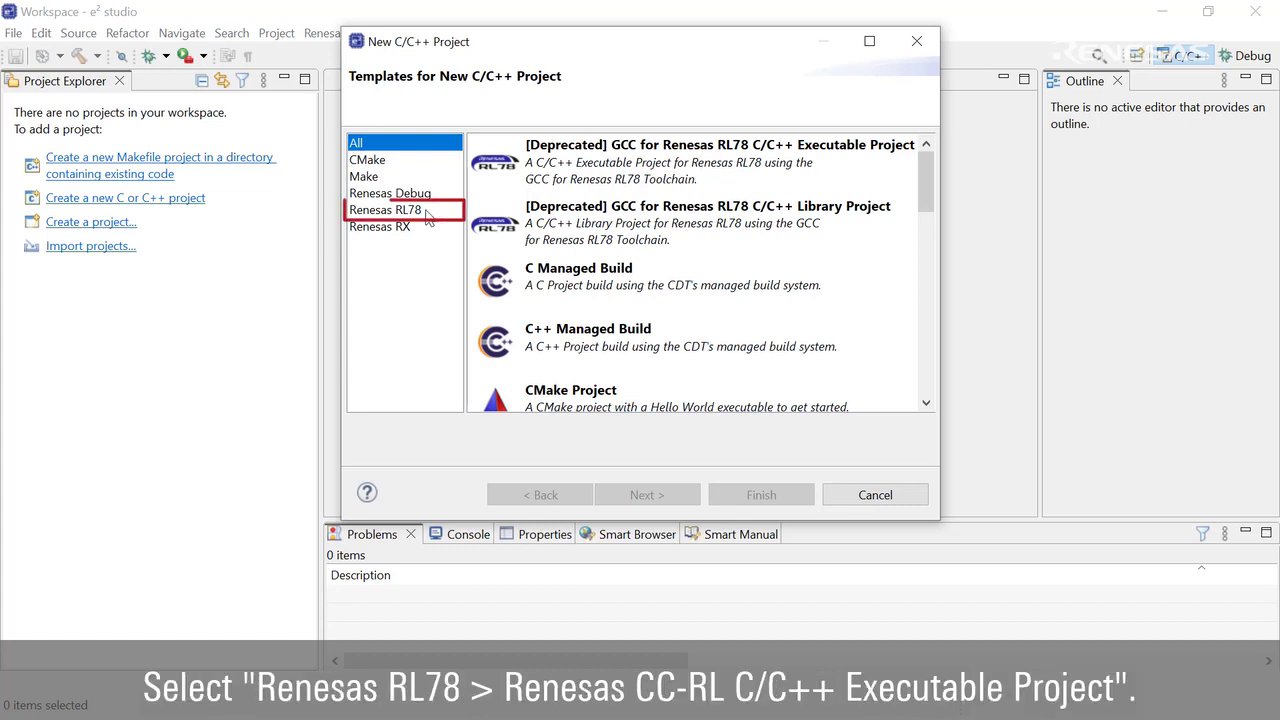
click(384, 210)
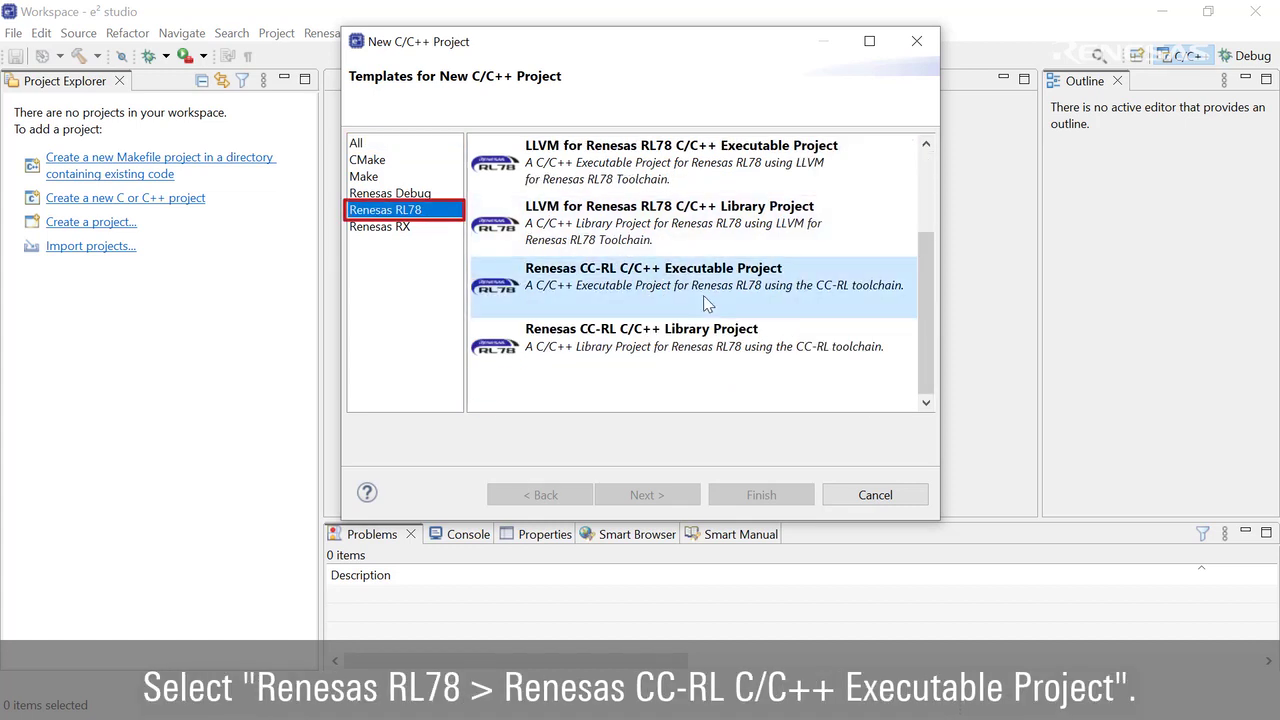
click(652, 284)
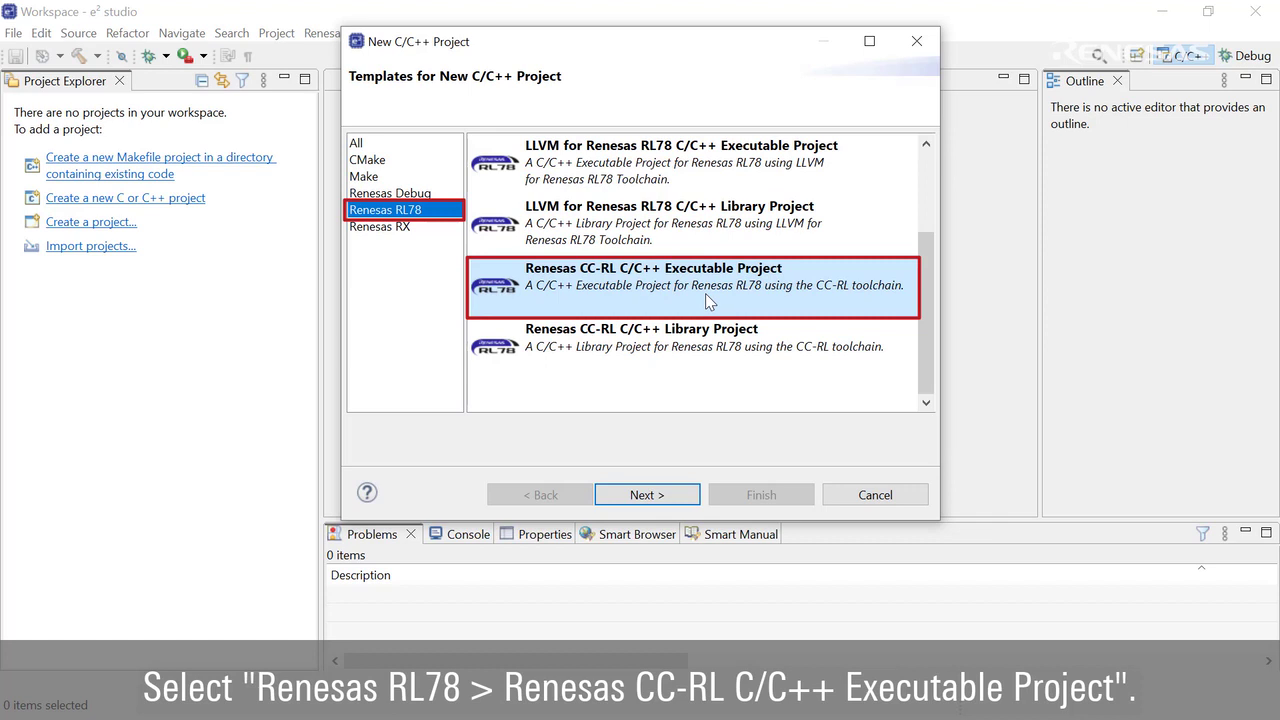
click(648, 494)
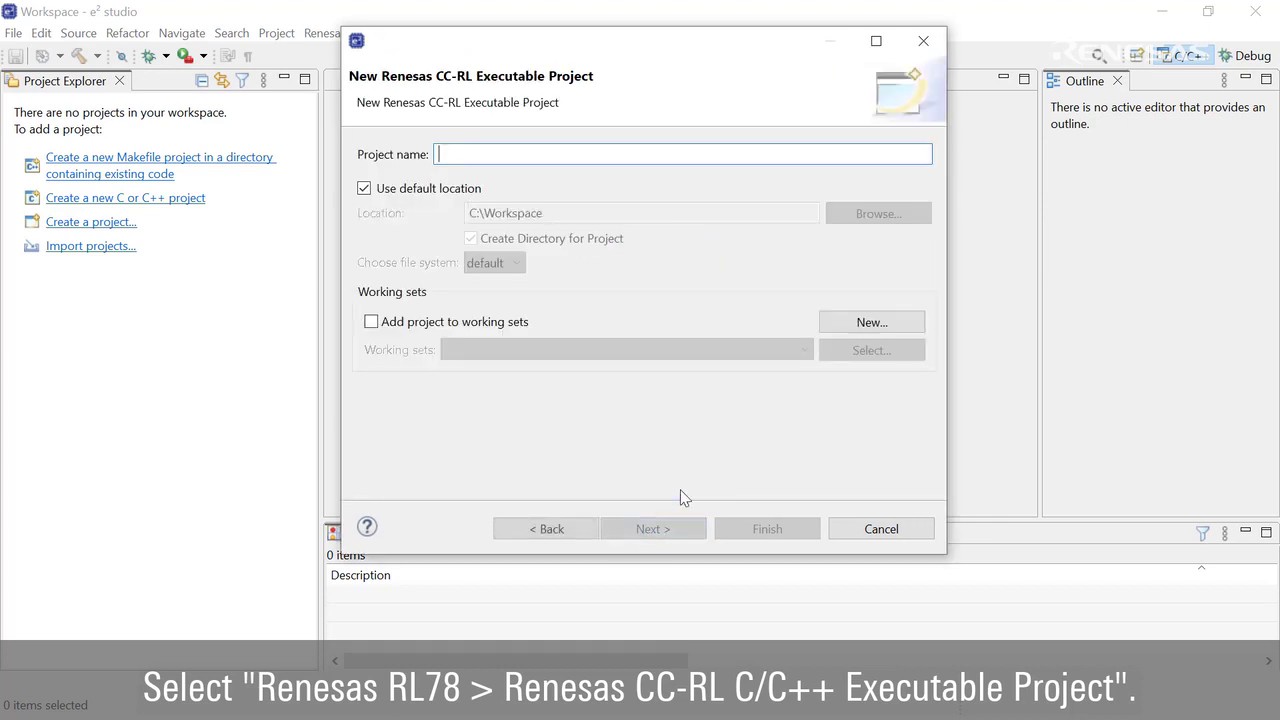
text(CCRL_prj)
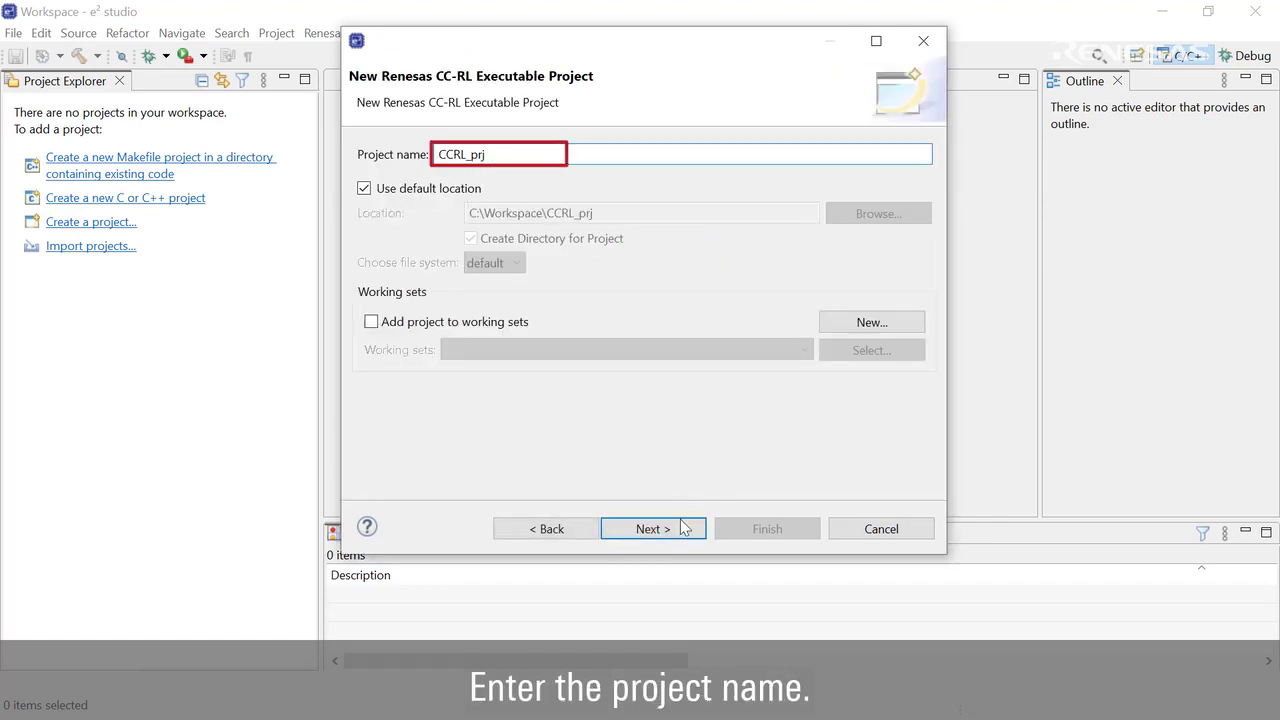
click(648, 528)
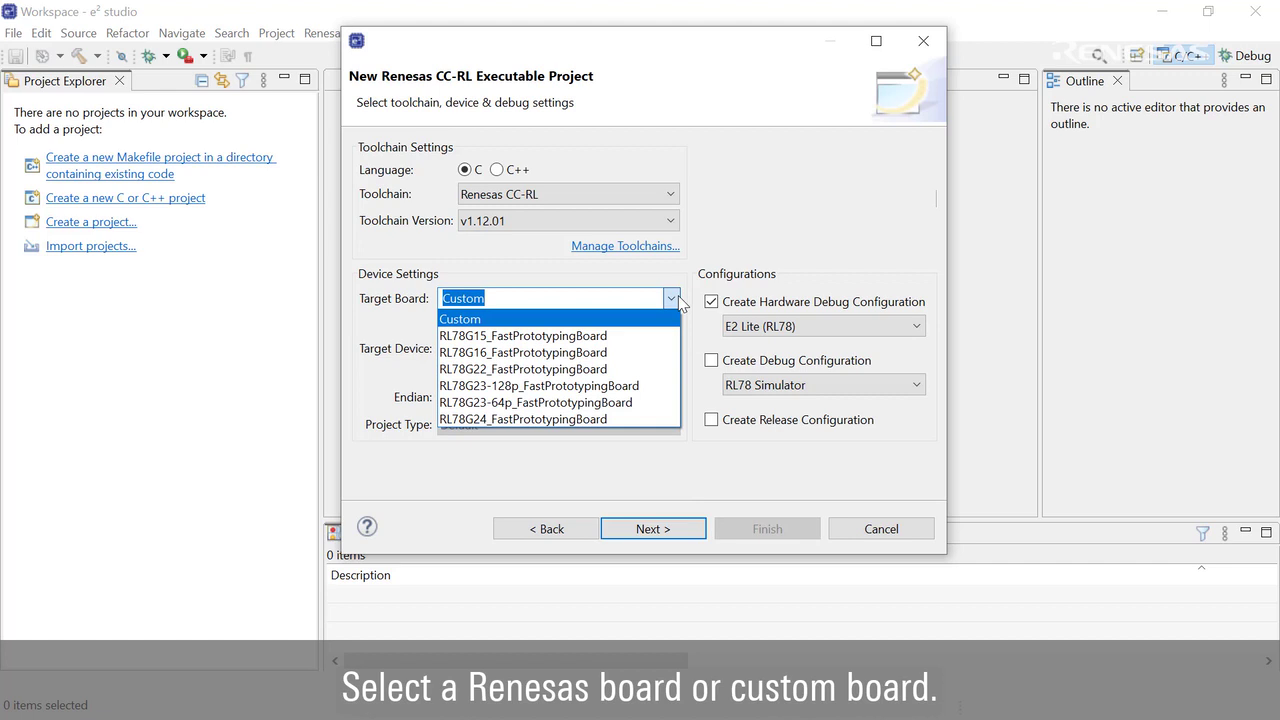
Review the RL78 device list and leave the device unchanged
click(460, 318)
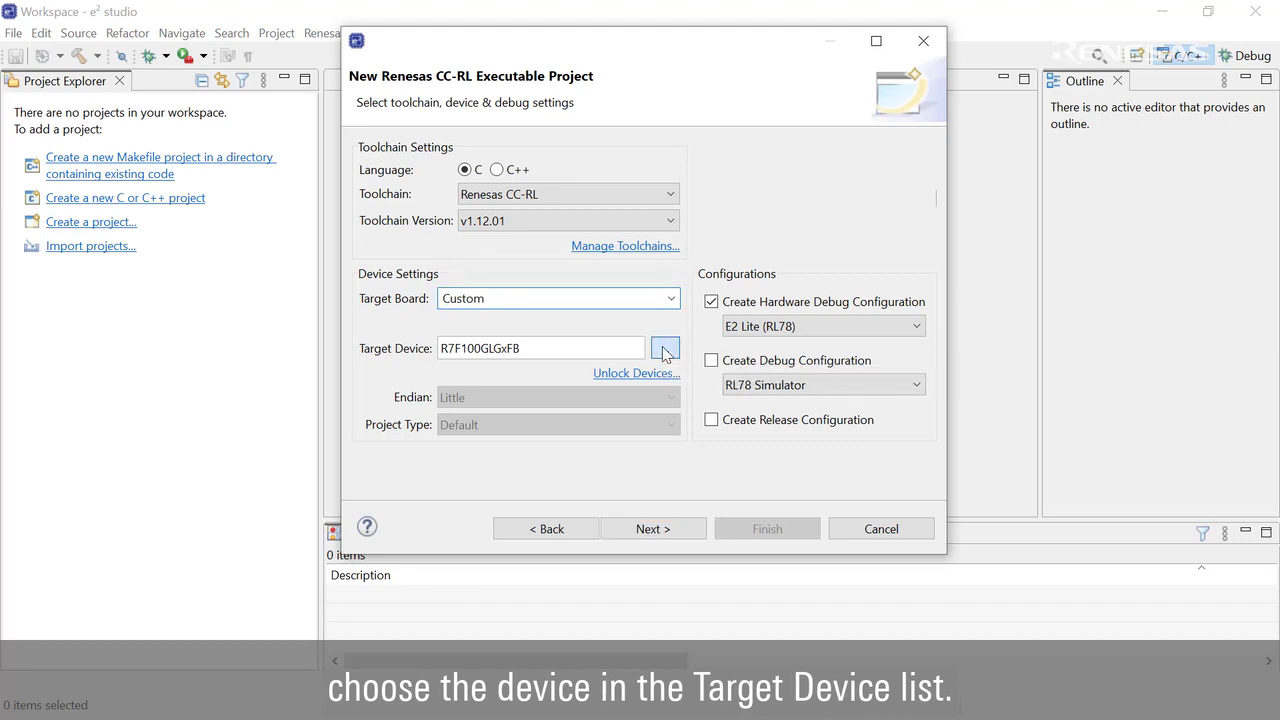
click(664, 348)
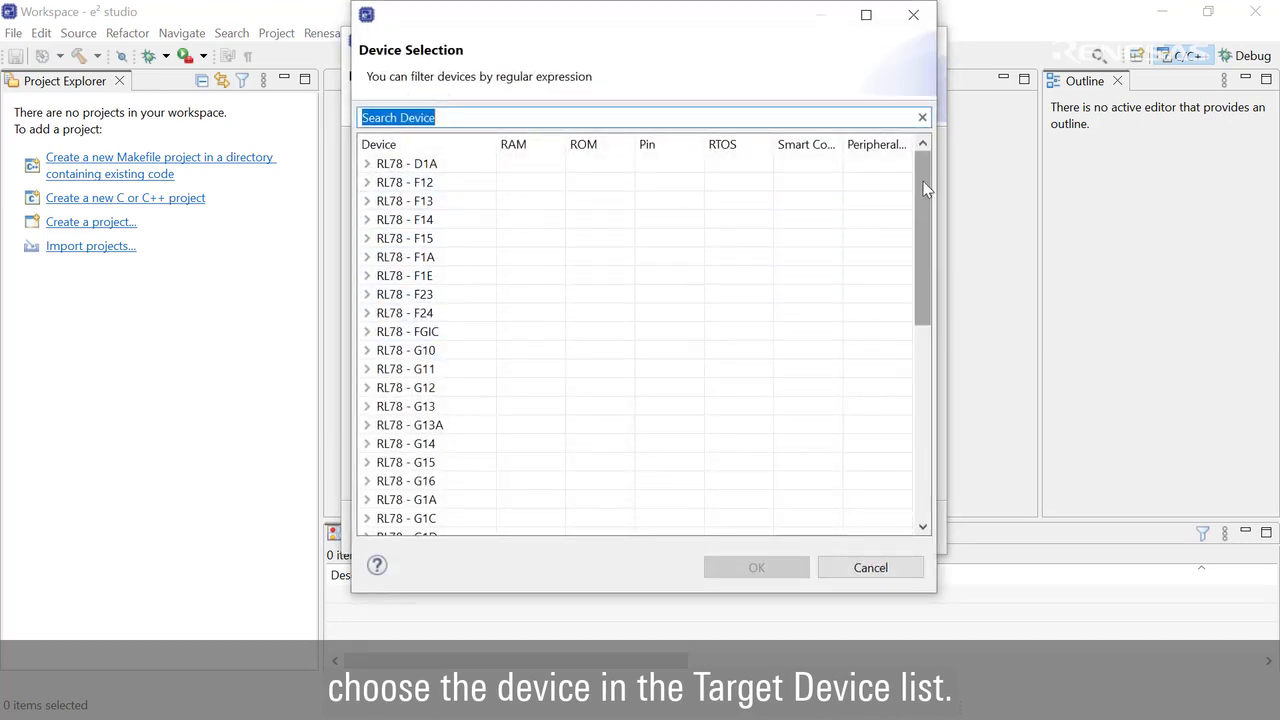
scroll(down, 3)
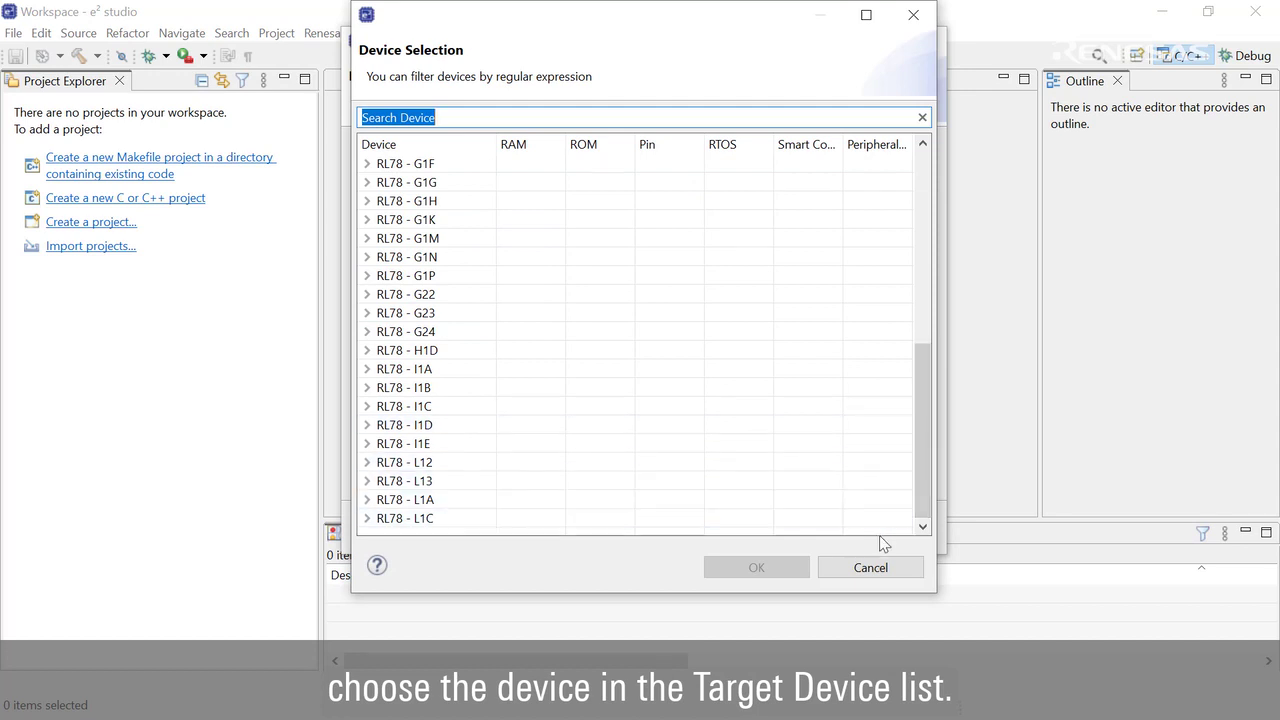
click(756, 568)
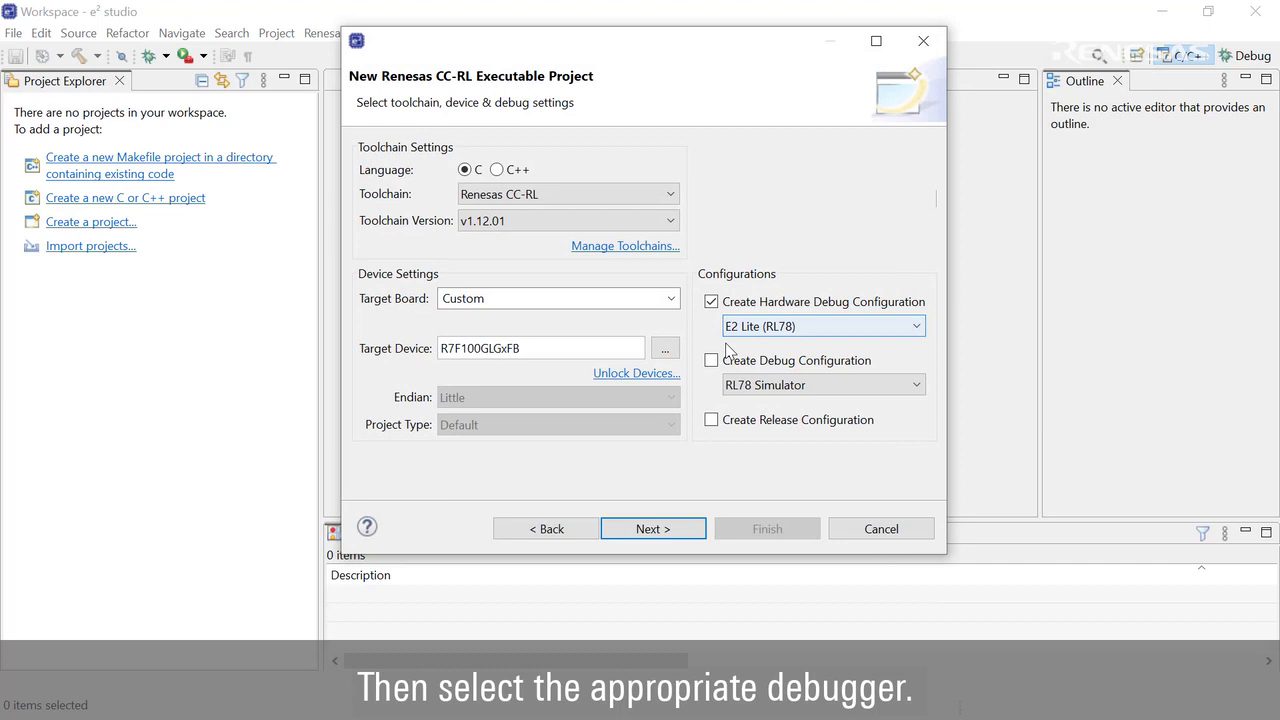
Set the target board to RL78G23-64p_FastPrototypingBoard and continue
click(670, 298)
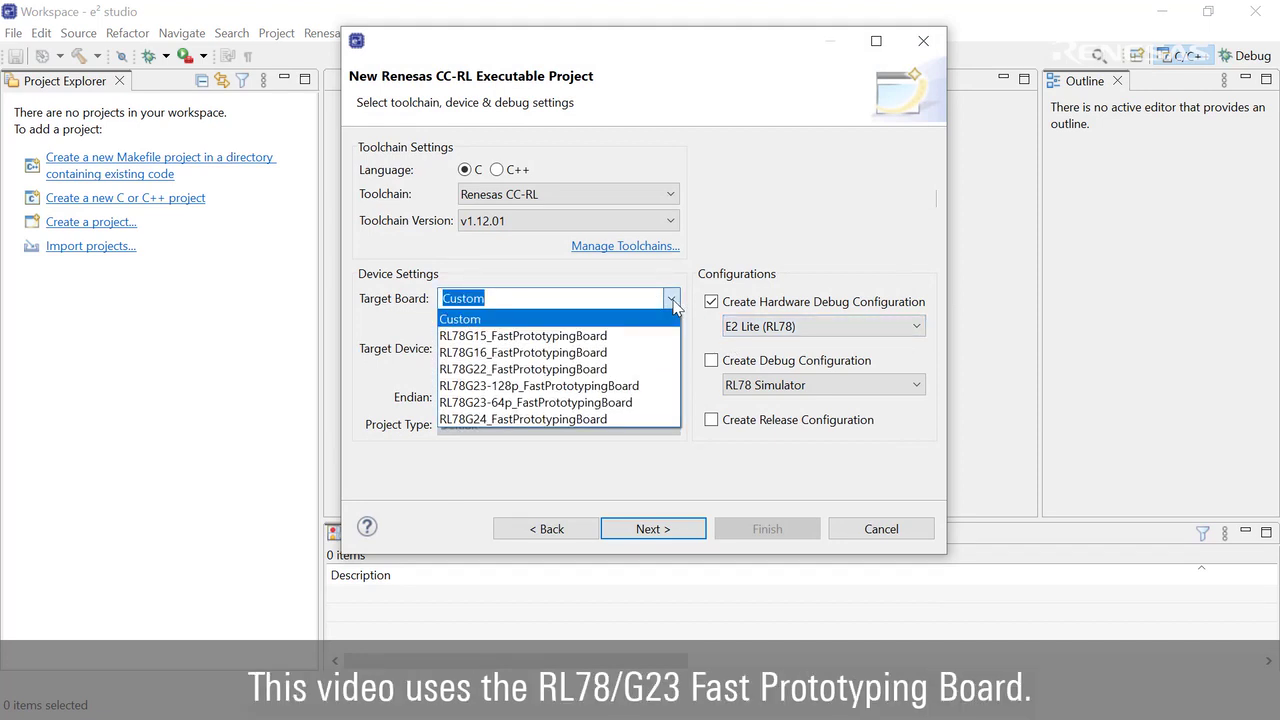
click(536, 402)
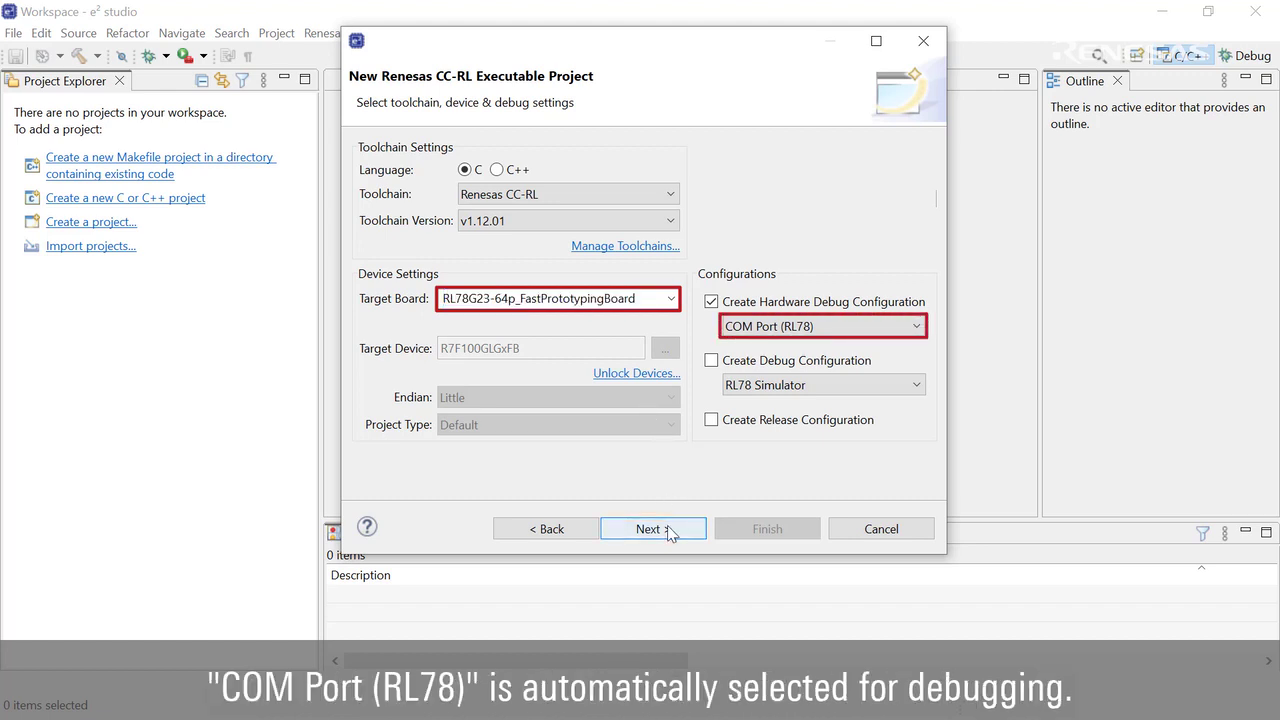
click(648, 528)
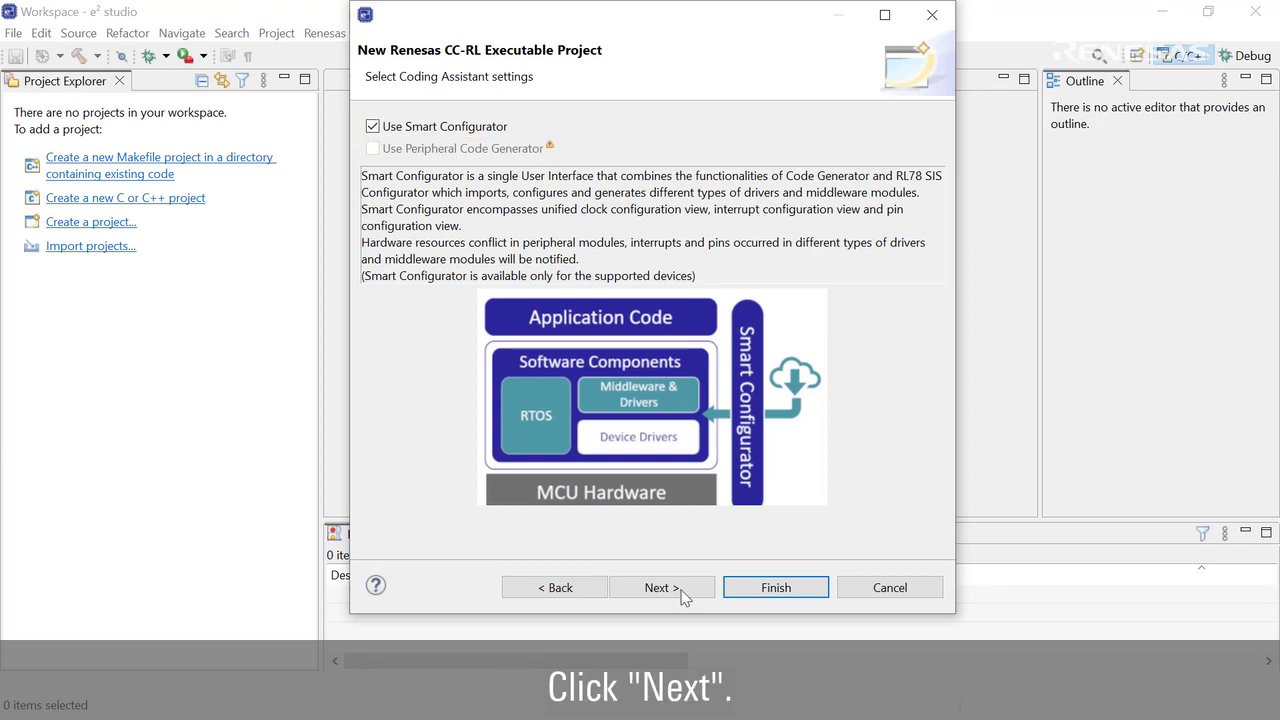
Generate CCRL_prj from the Bare Metal - Blinky template
click(662, 588)
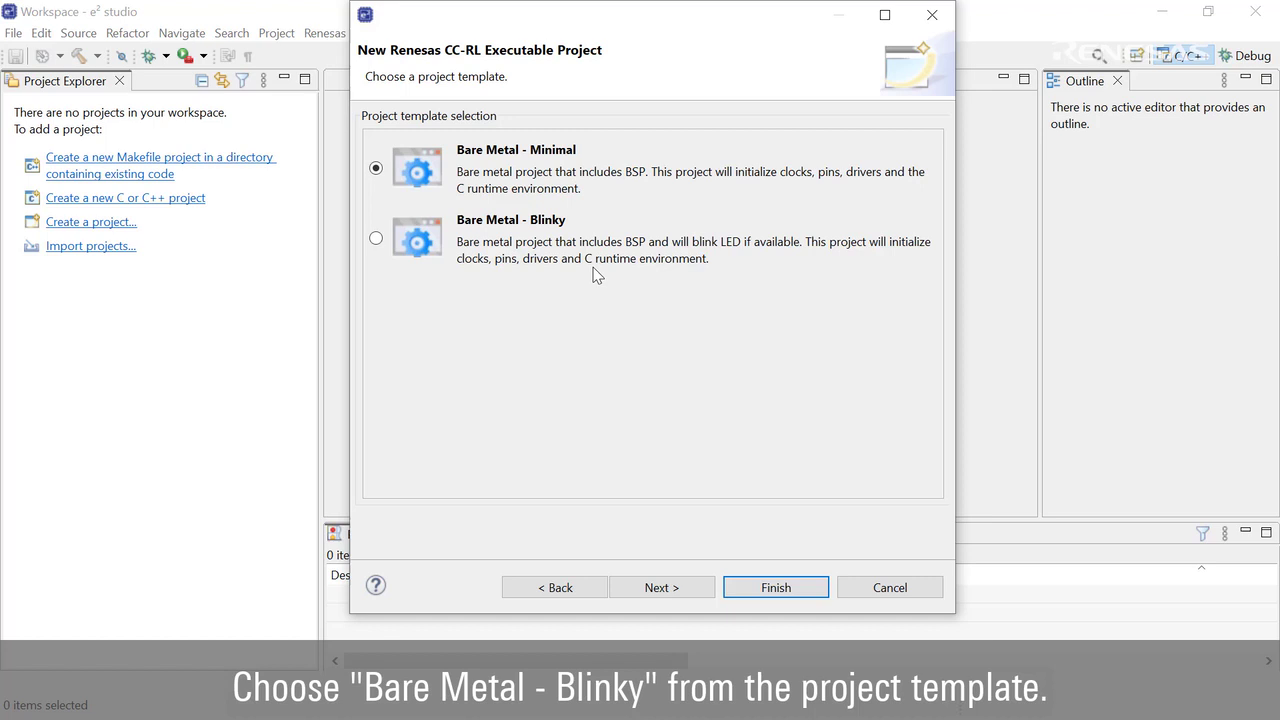
click(376, 238)
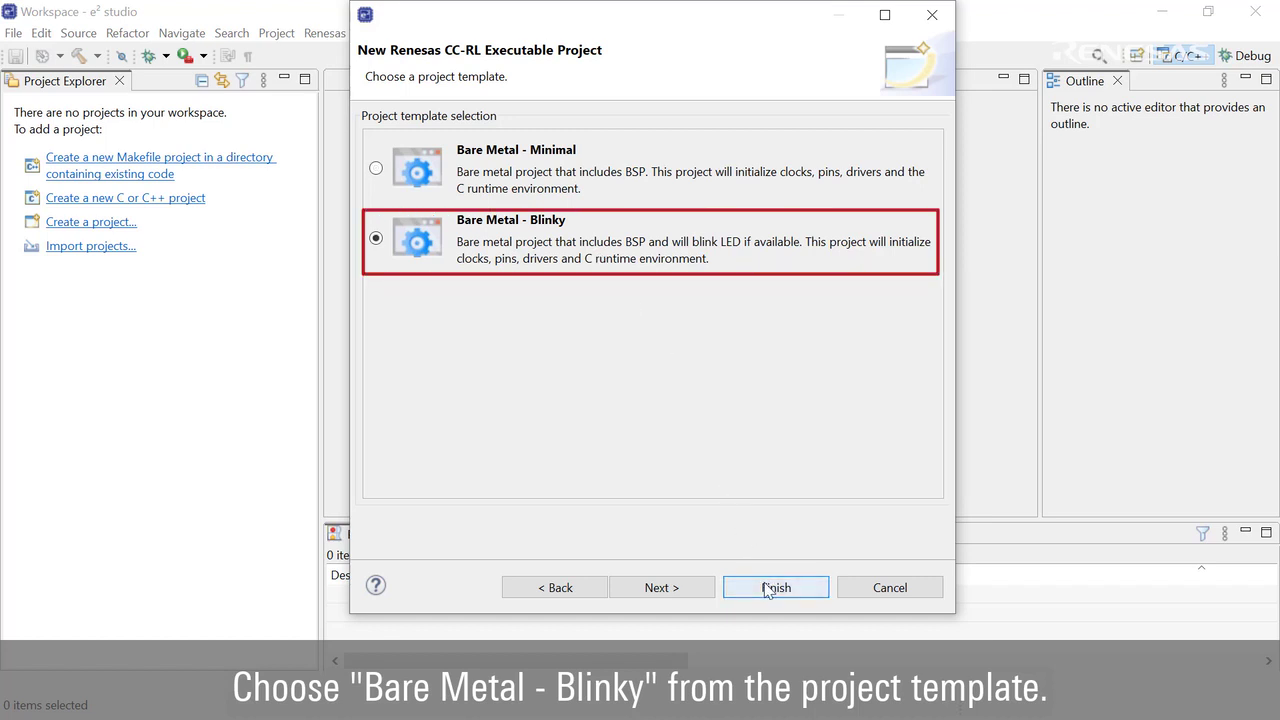
click(776, 588)
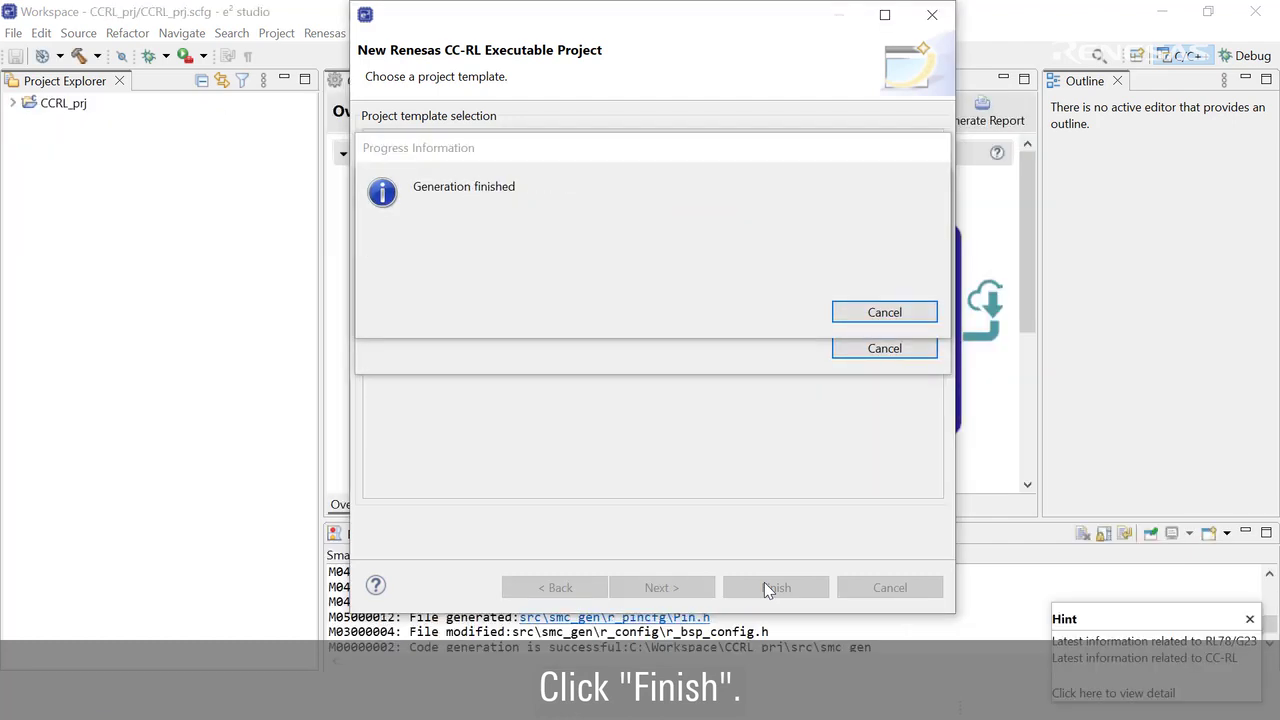
In CCRL_prj/src/CCRL_prj.c, add 'g_blinkingCnt++;' inside main()'s while loop
click(776, 588)
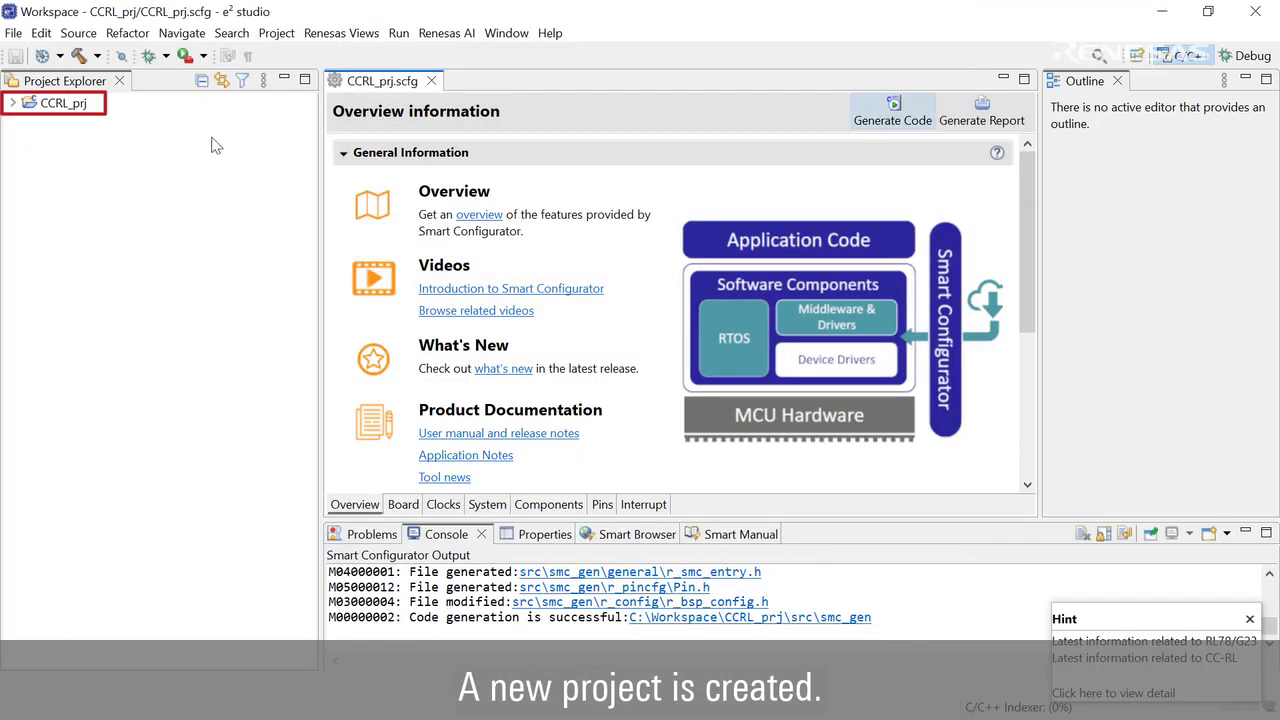
click(12, 104)
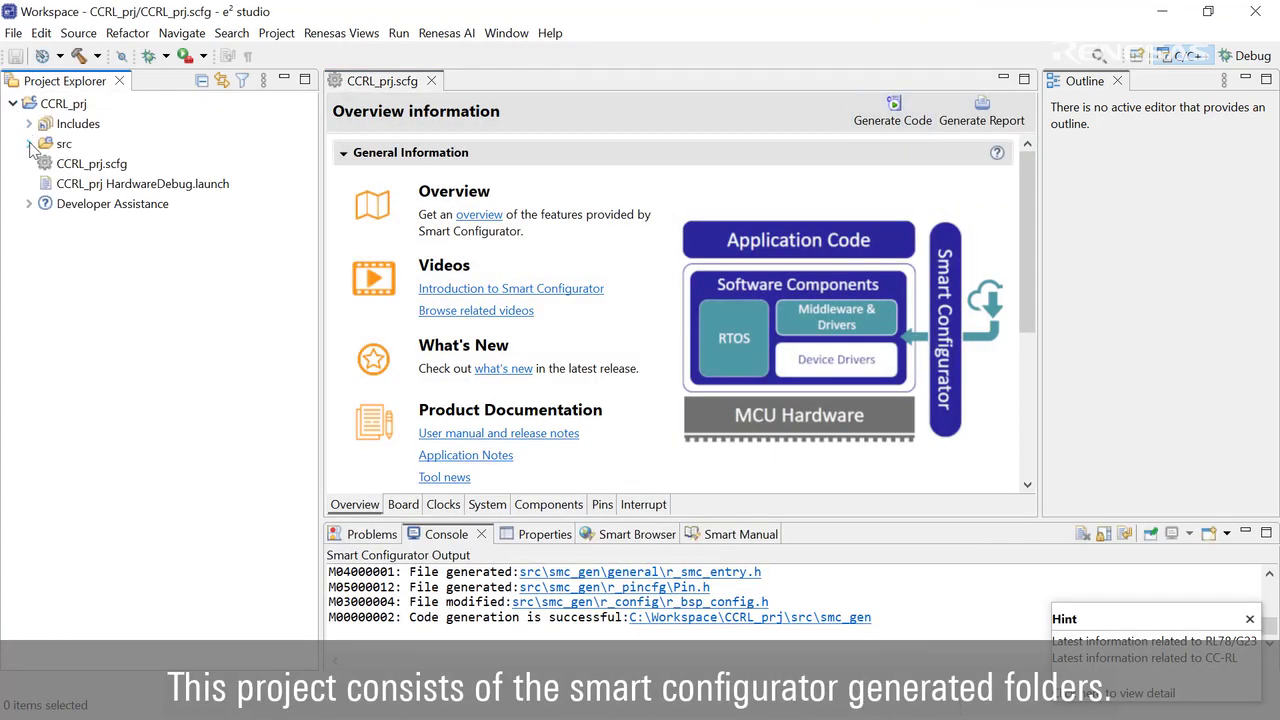
click(30, 144)
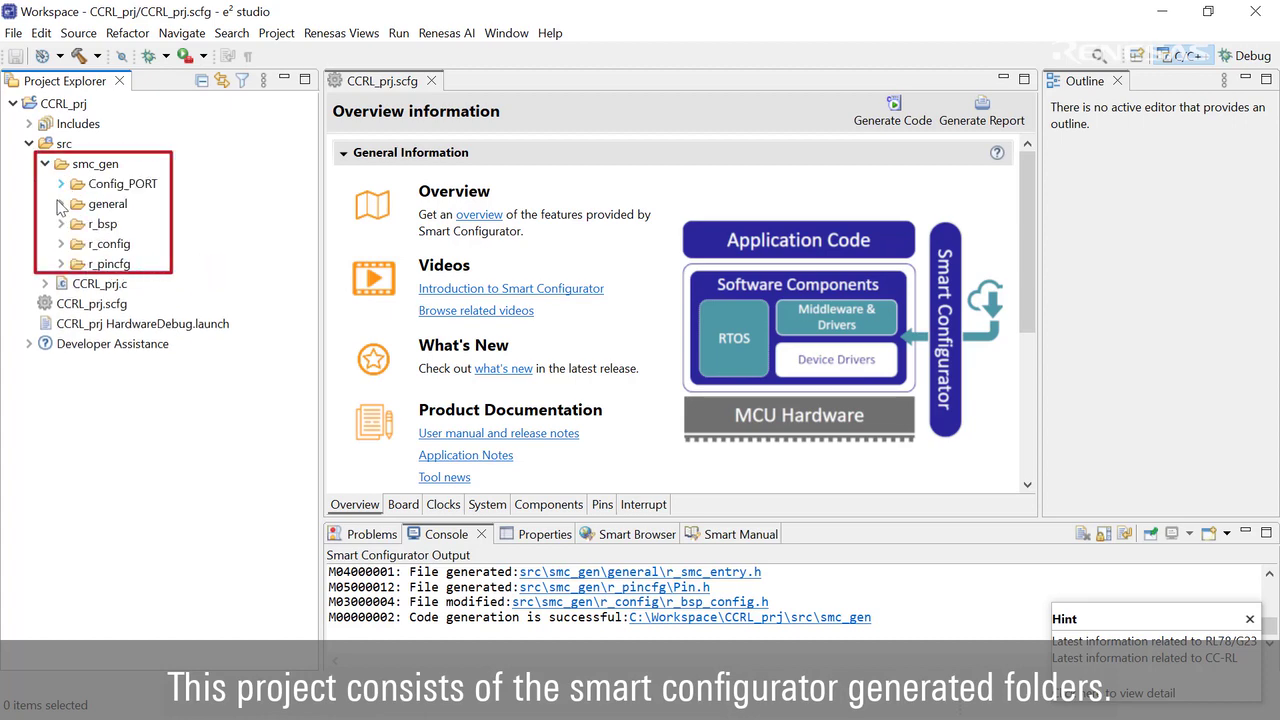
double_click(100, 284)
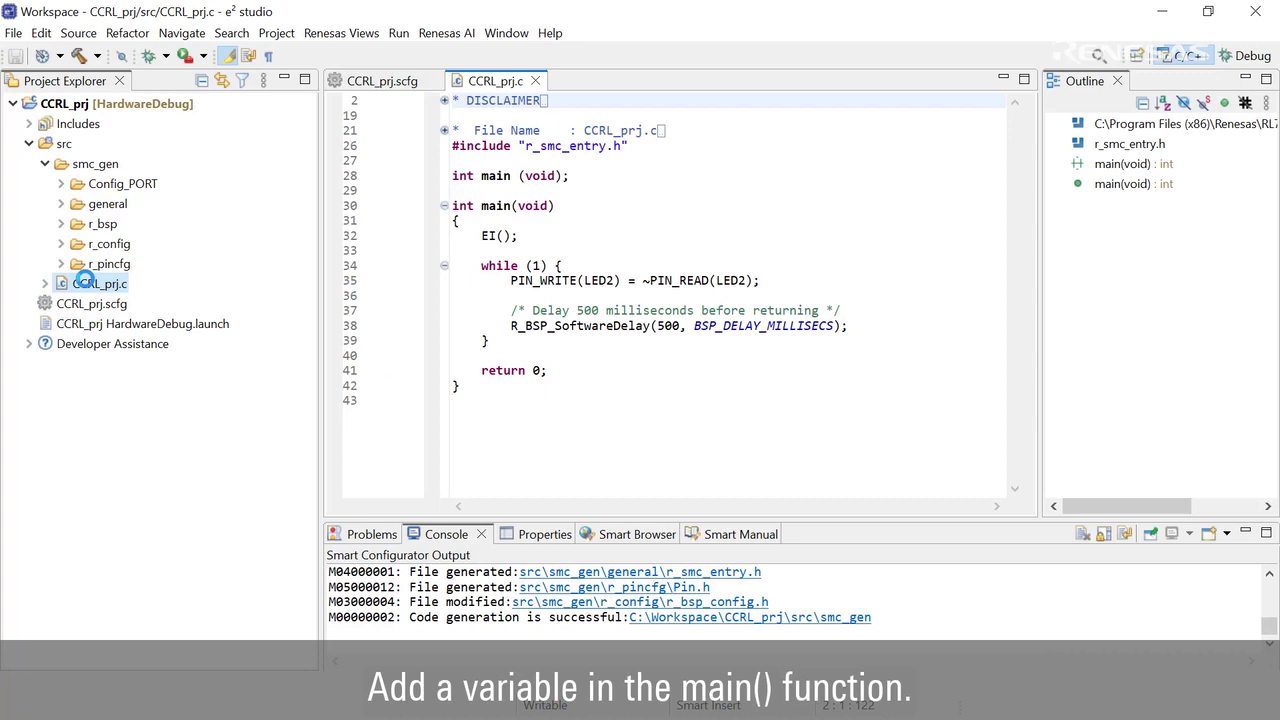
text(g_blinkingCnt++;)
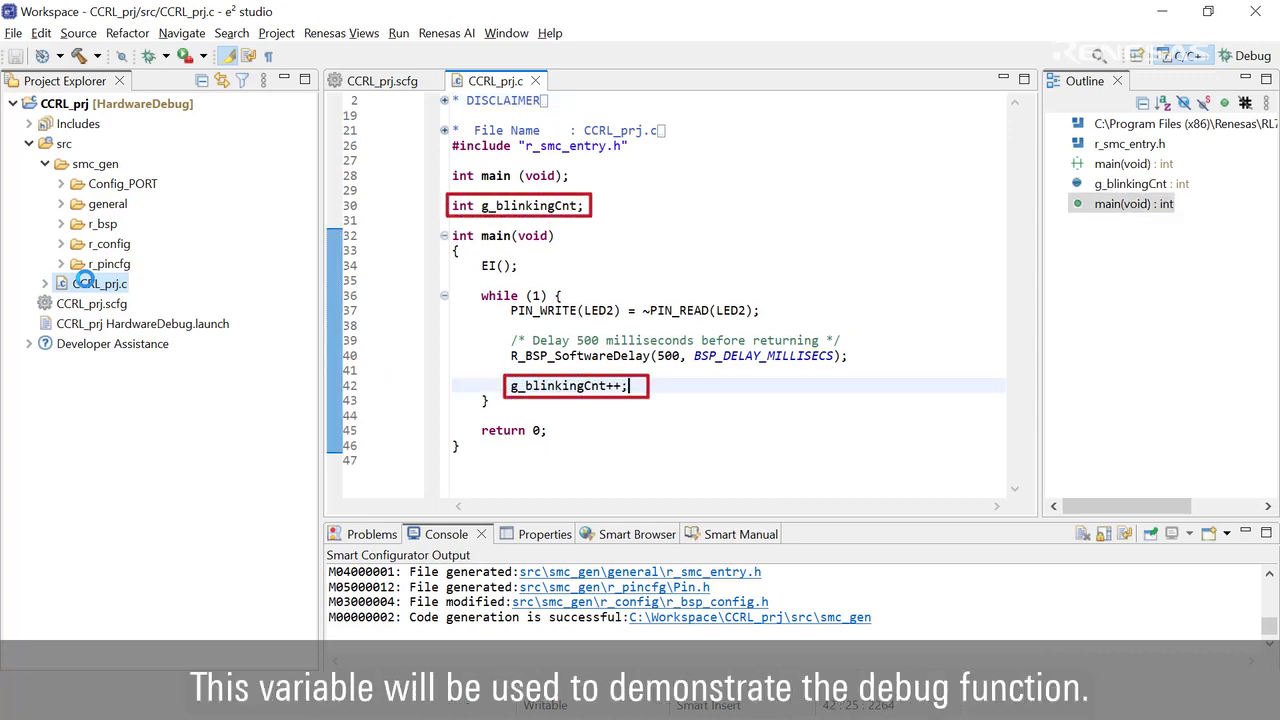